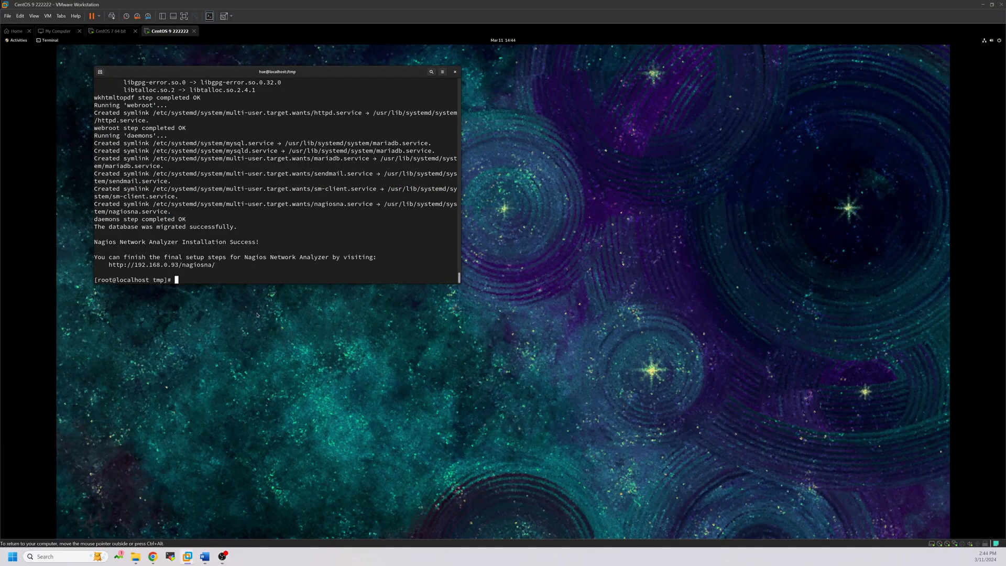
mouse_move(117, 274)
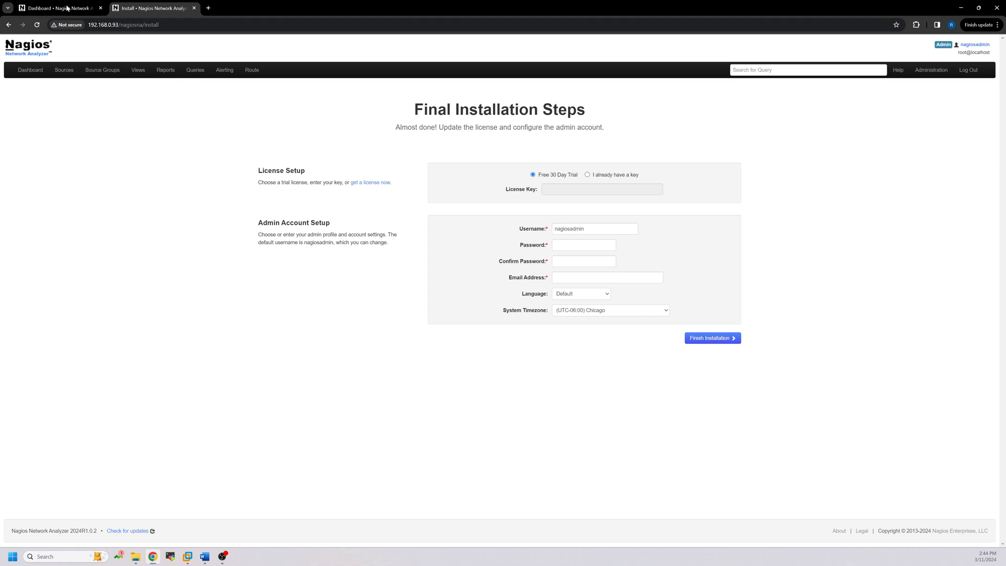
Switch to the old server's Dashboard - Nagios Network Analyzer browser tab.
left_click(58, 8)
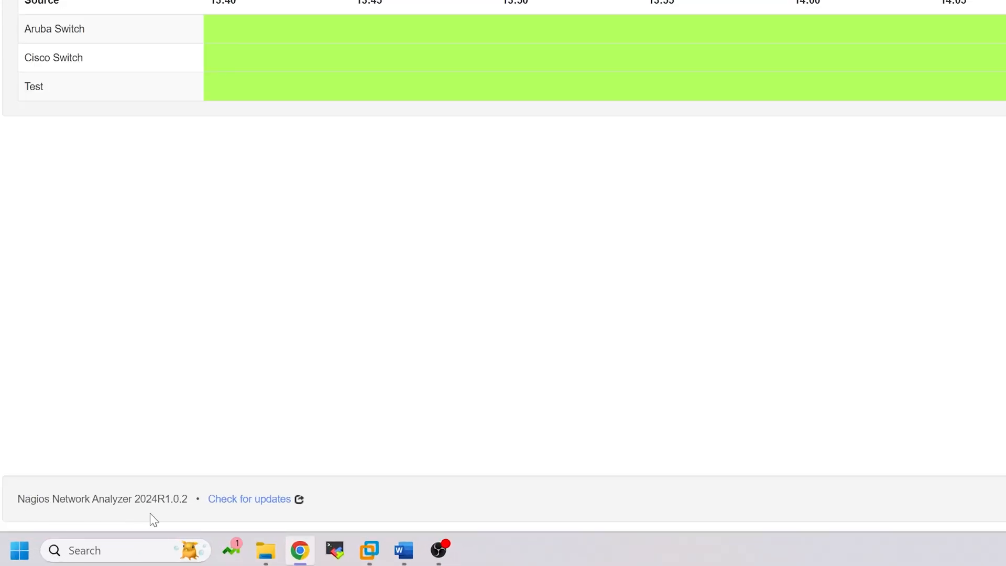
mouse_move(152, 513)
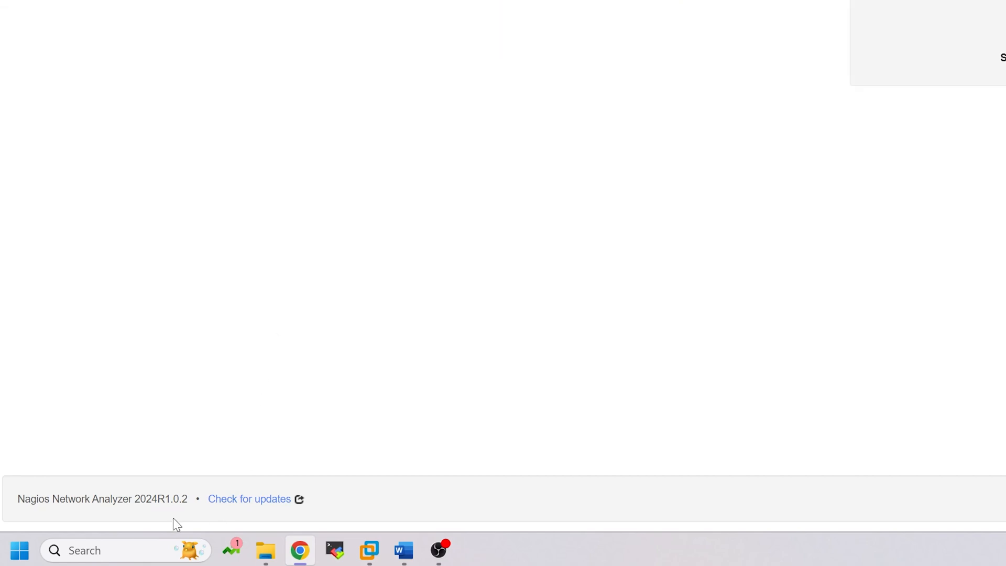
mouse_move(197, 518)
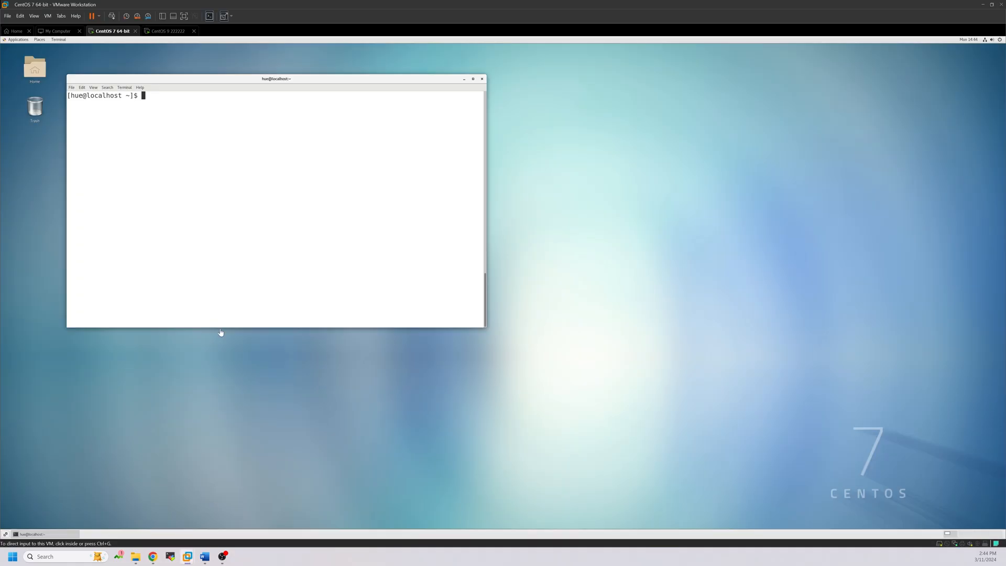
As root, run /usr/local/nagiosna/scripts/backup_na.sh to back up Nagios Network Analyzer.
type("su")
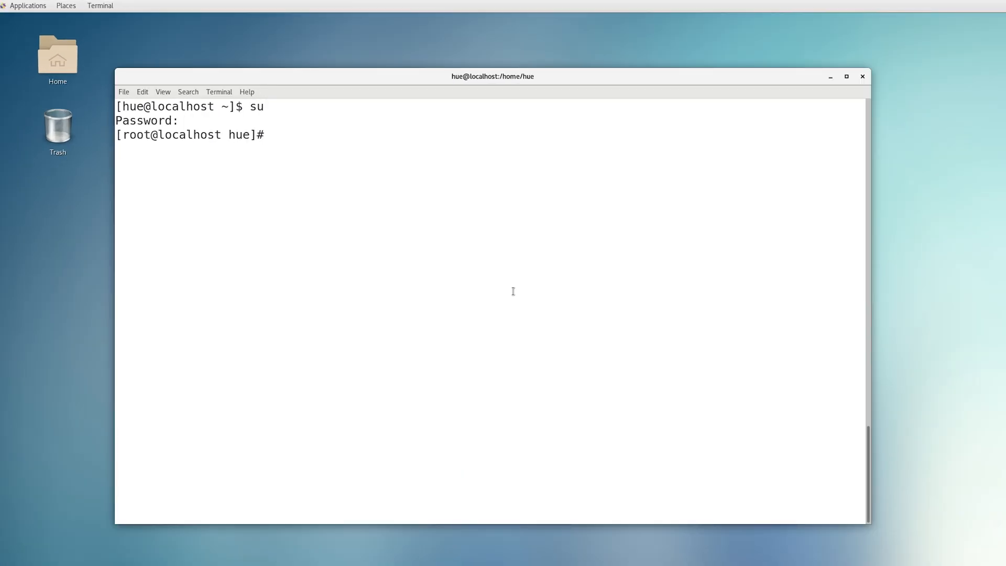
type("/usr/")
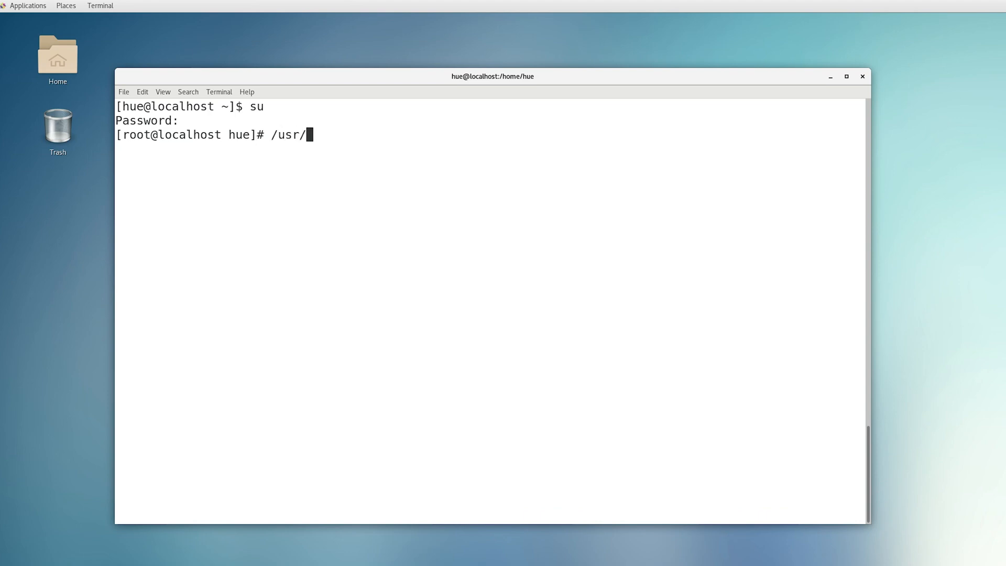
type("local/nag")
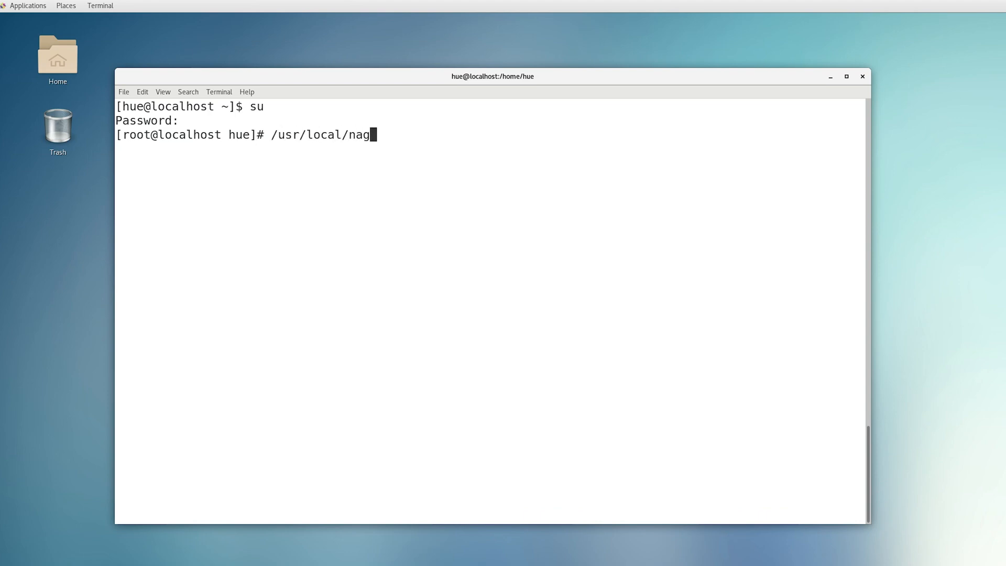
type("iosna/scr")
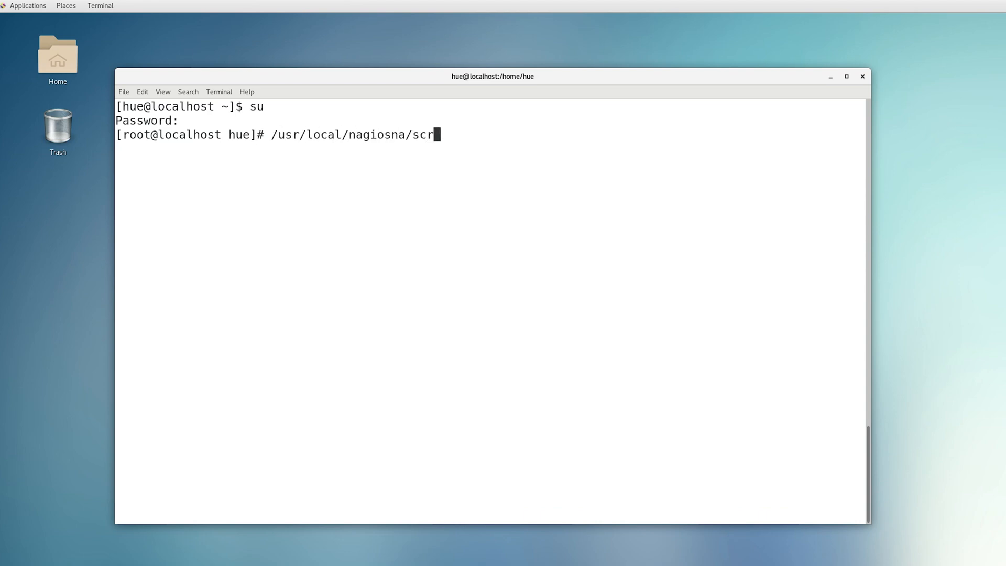
type("ipts/backup_na.sh")
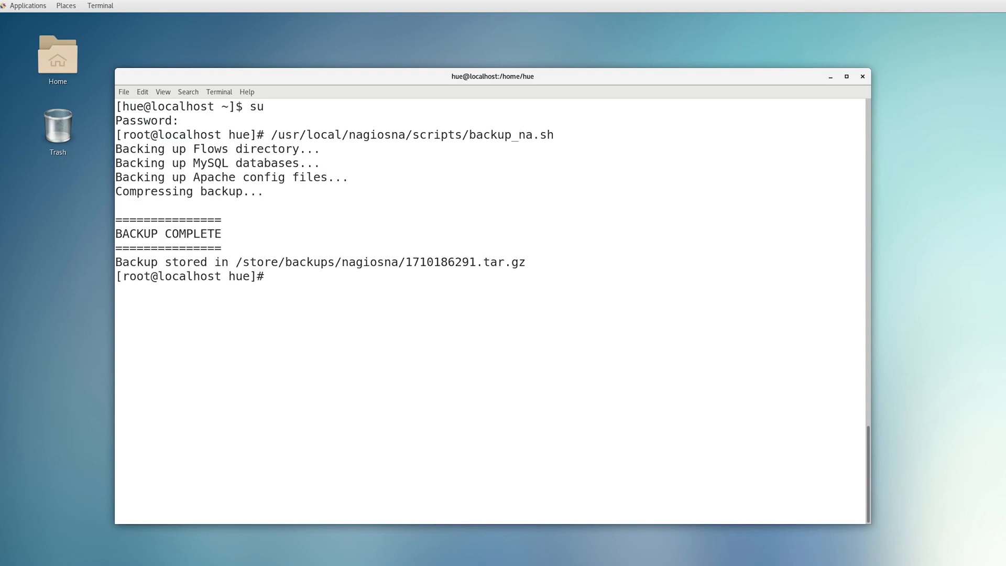
mouse_move(521, 340)
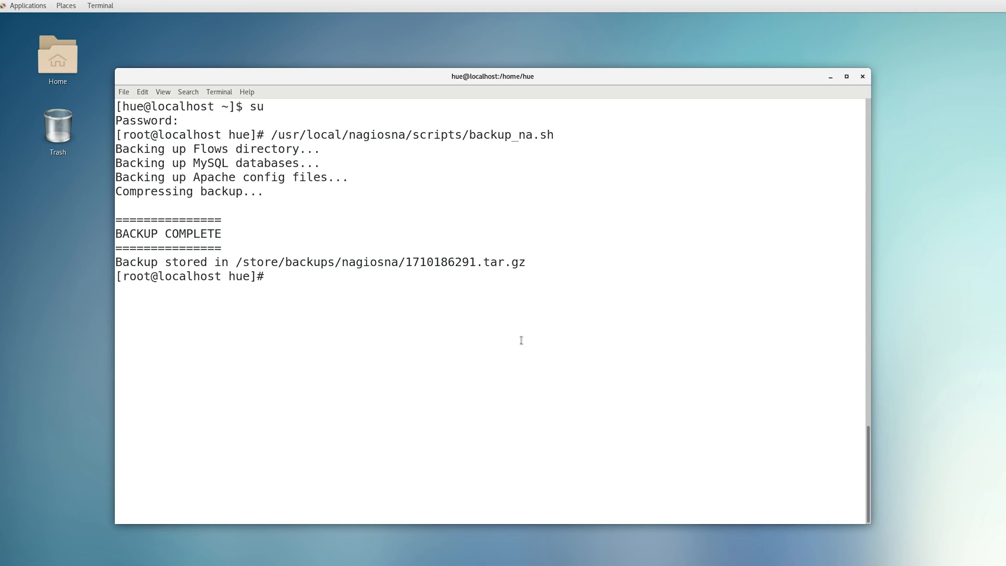
left_click_drag(237, 262, 404, 262)
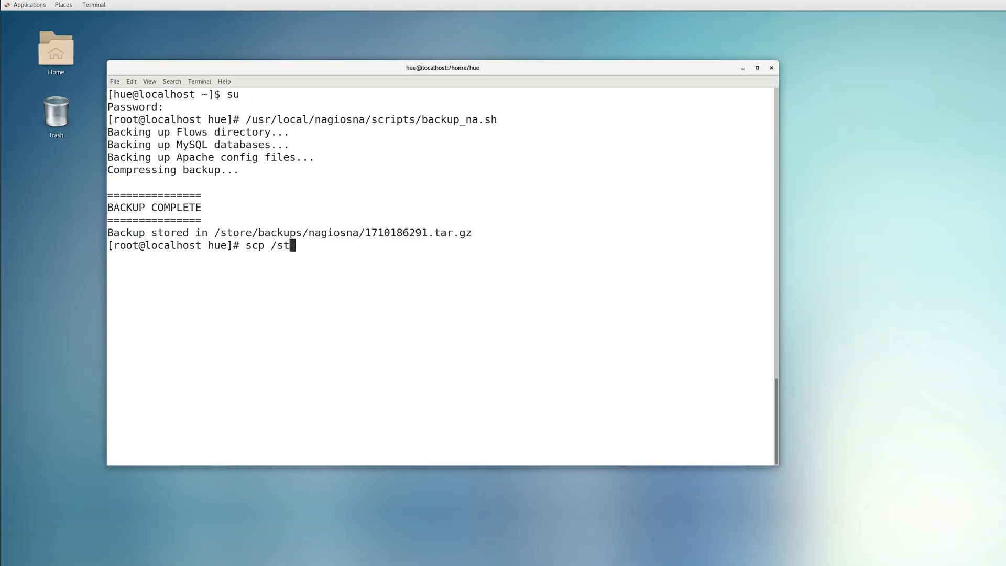
type("ore/backups/na")
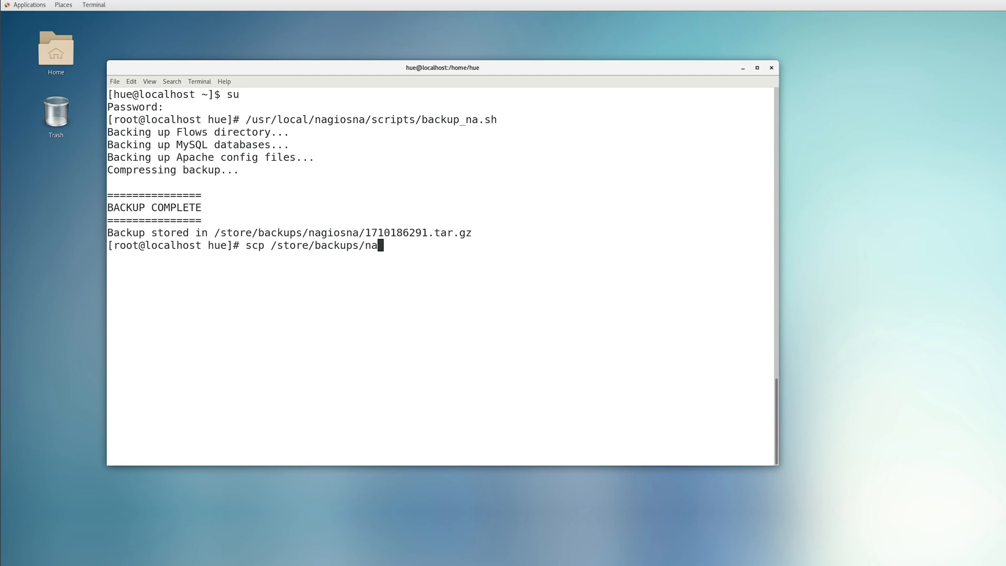
type("giosna/1710186291.tar.gz")
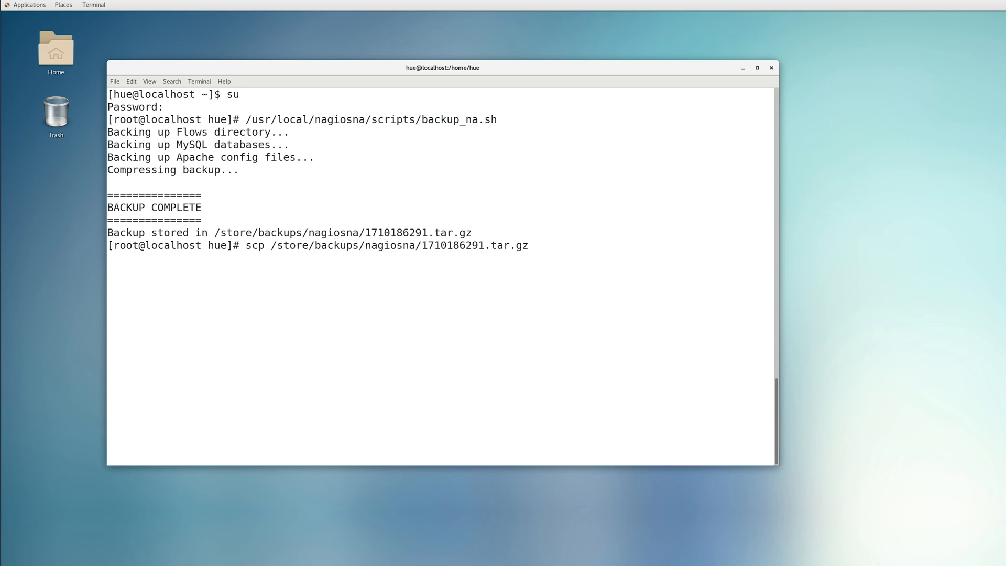
type("root@")
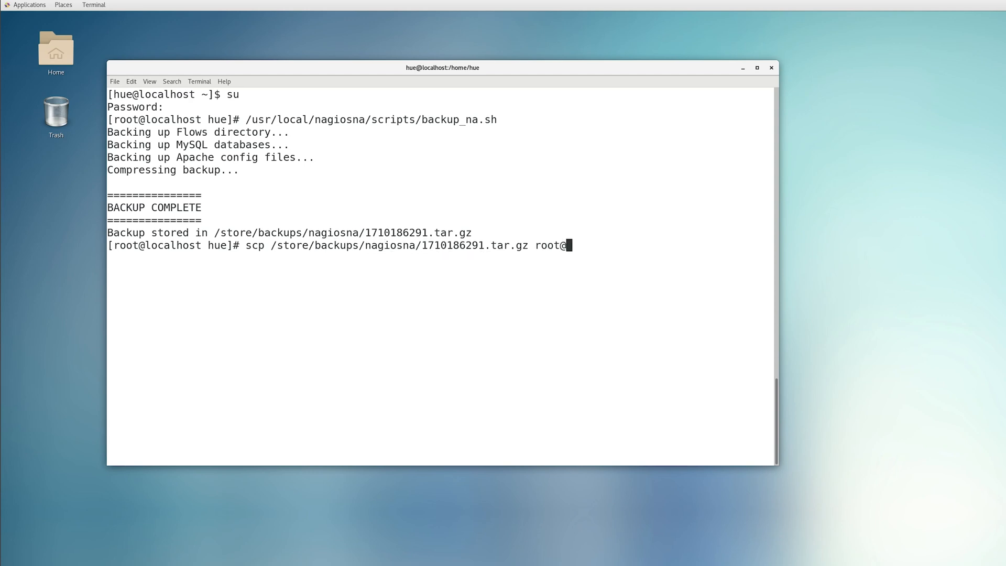
type("192.168.")
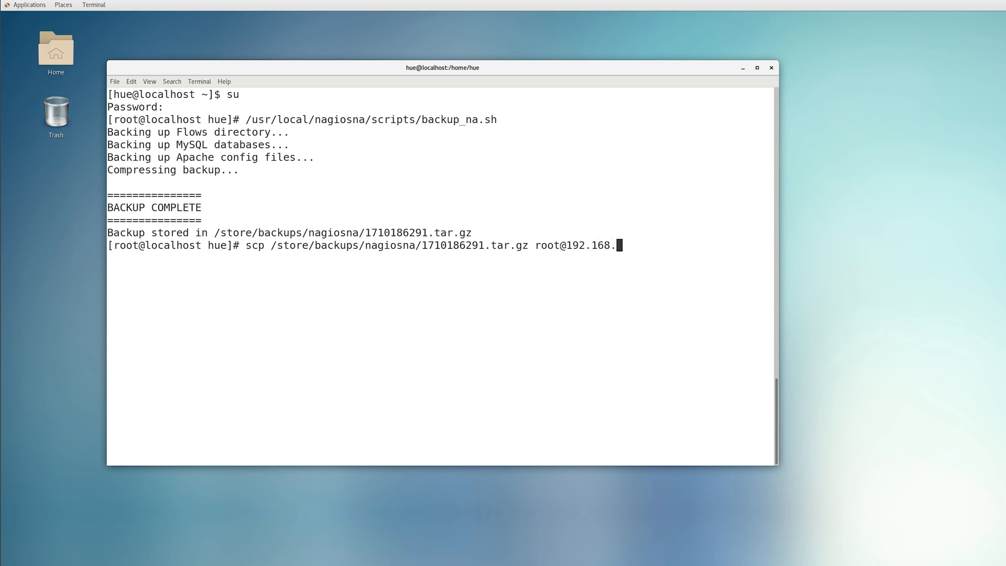
type("0.93")
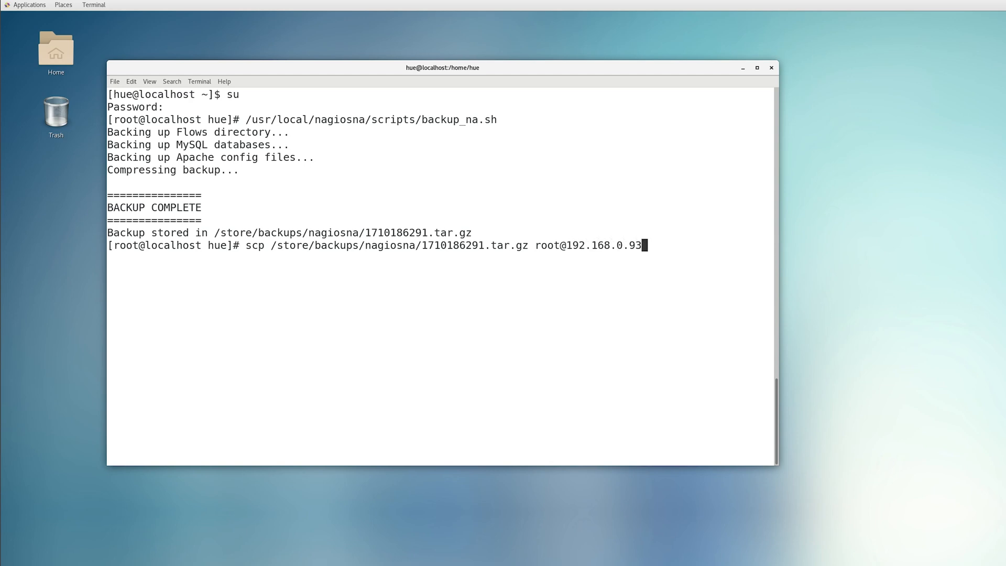
type(":/store/nackups/nagiosna/")
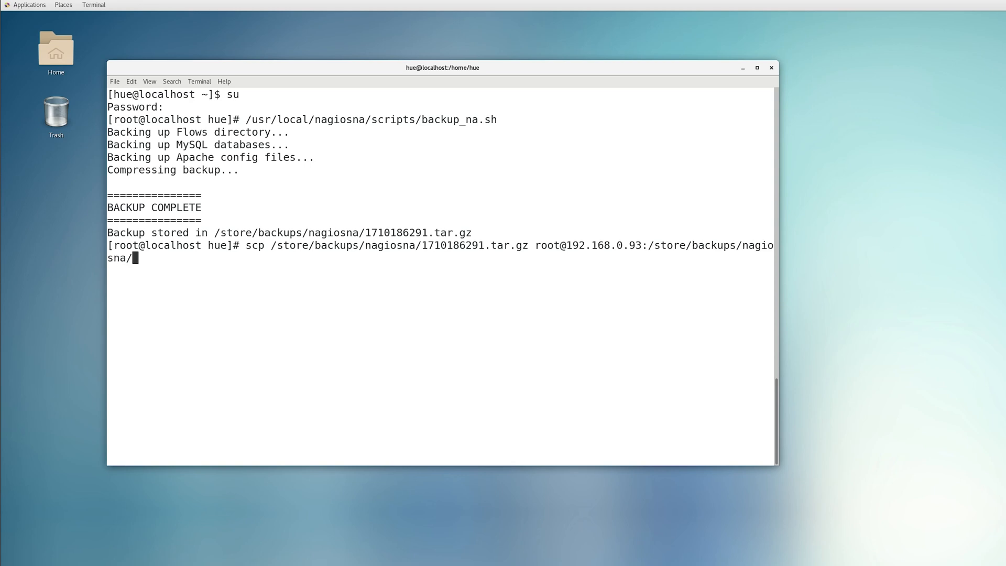
key("Return")
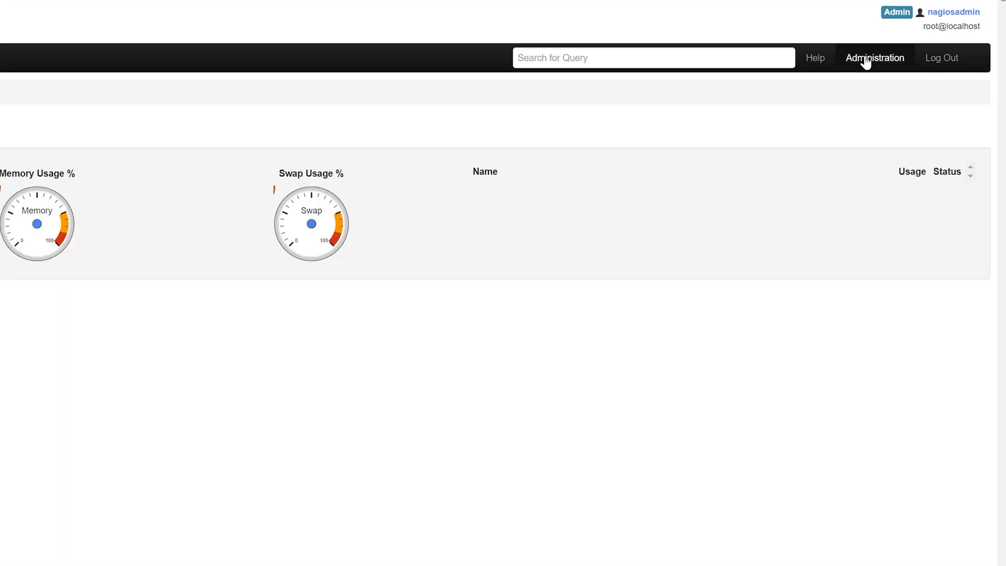
Create a new backup from Administration > System Backup in the web interface.
left_click(874, 57)
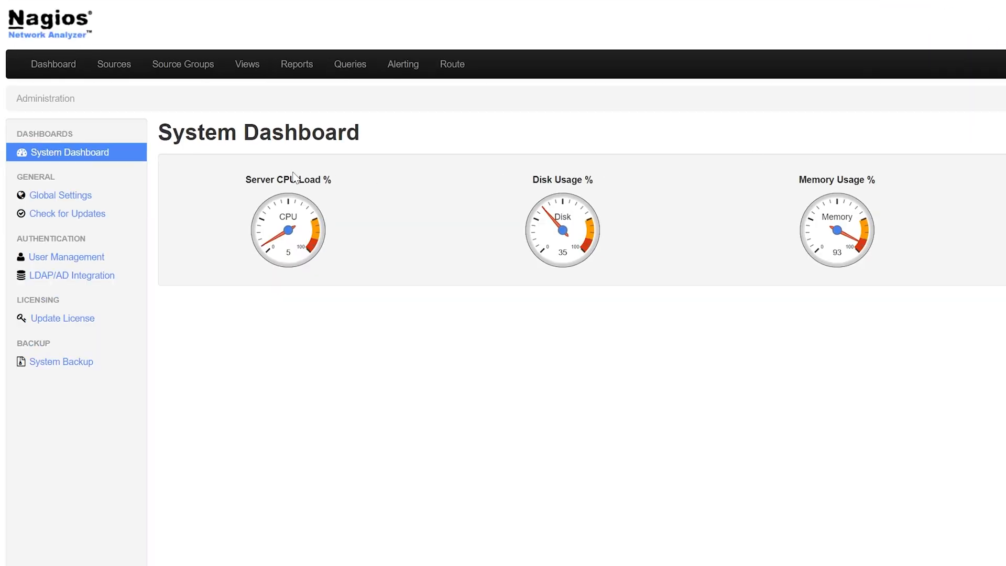
mouse_move(61, 361)
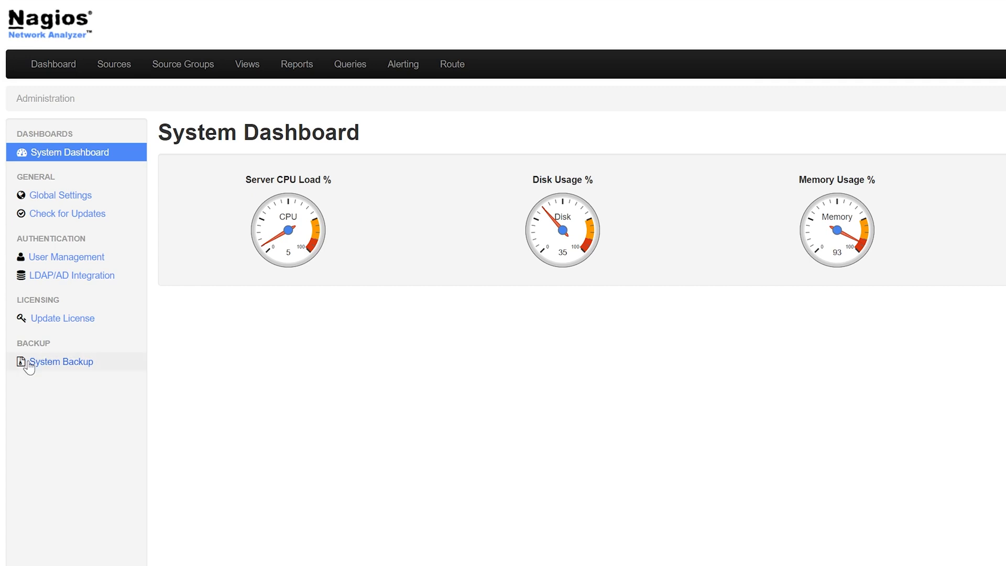
left_click(61, 361)
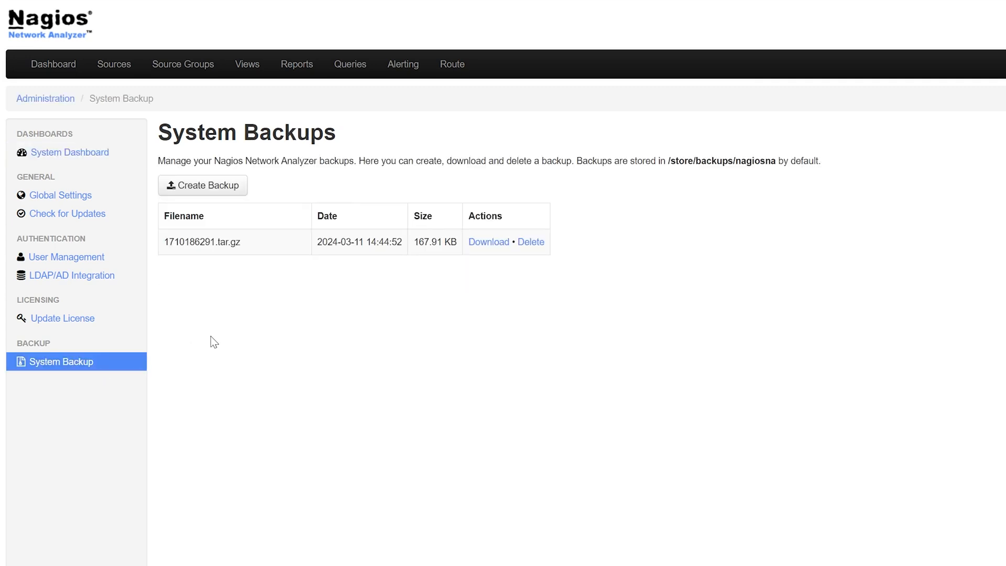
left_click(202, 185)
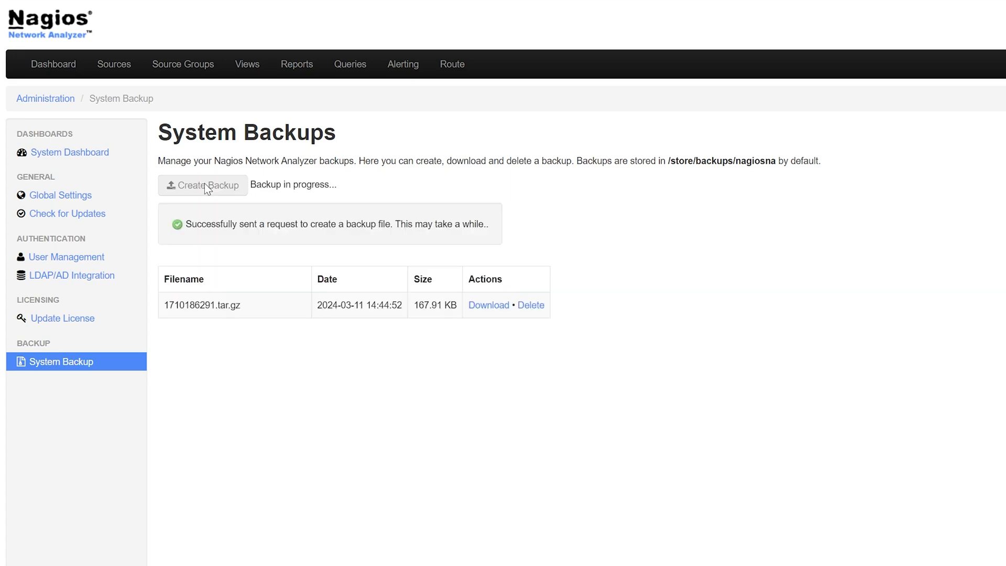
left_click(202, 185)
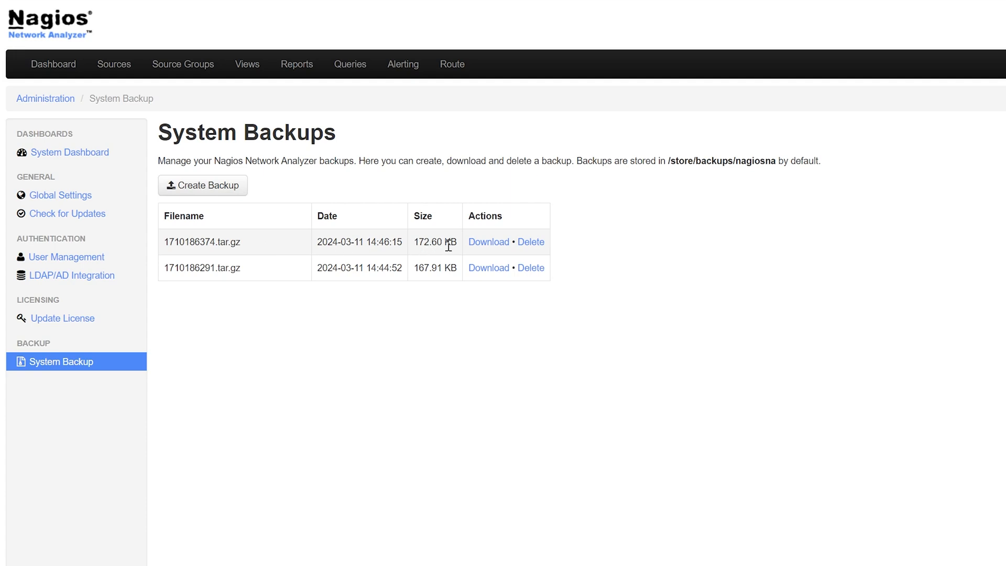
mouse_move(601, 347)
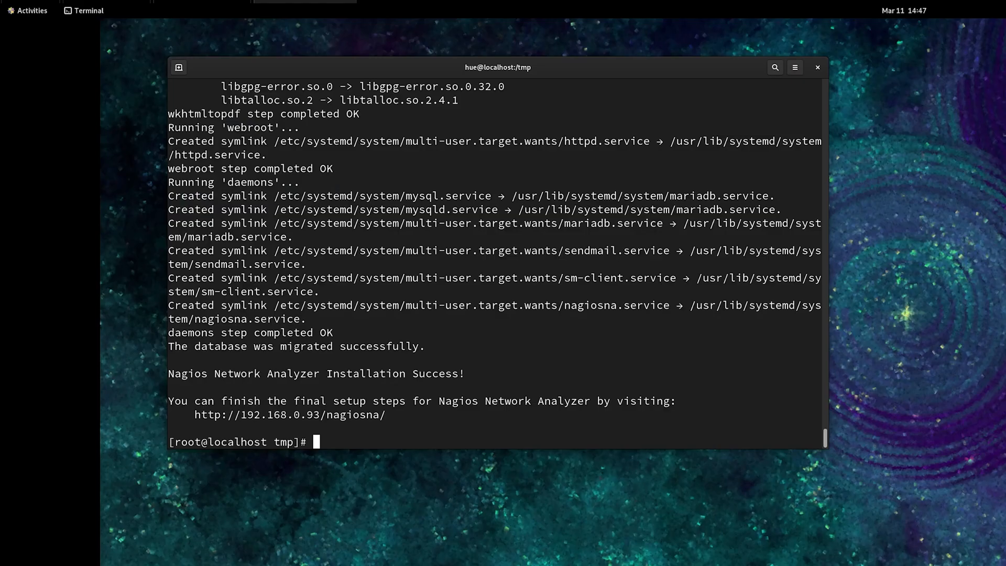
In /store/backups/nagiosna, start restore_na.sh with the copied backup's path.
type("cd")
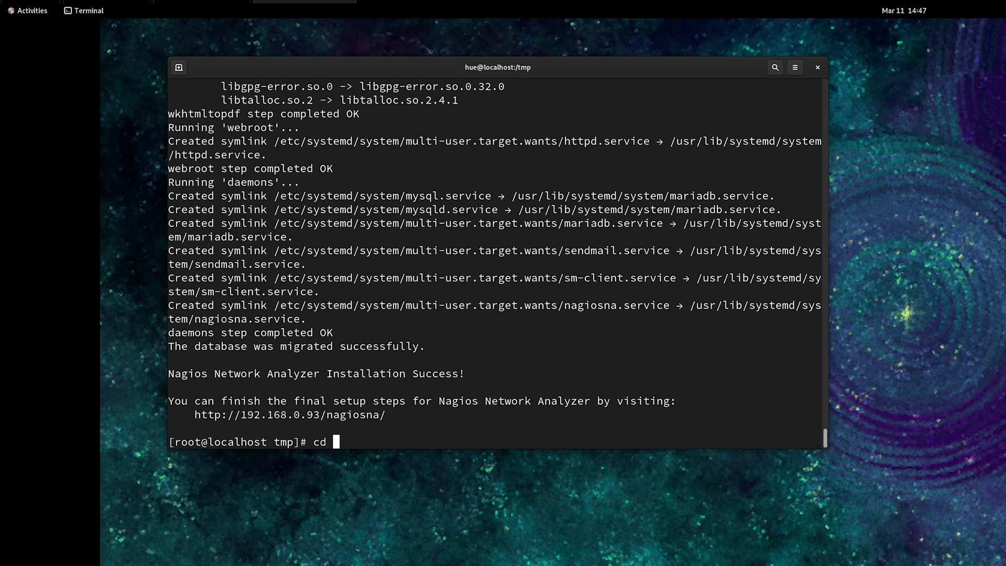
type("/store/backups/nagiosna")
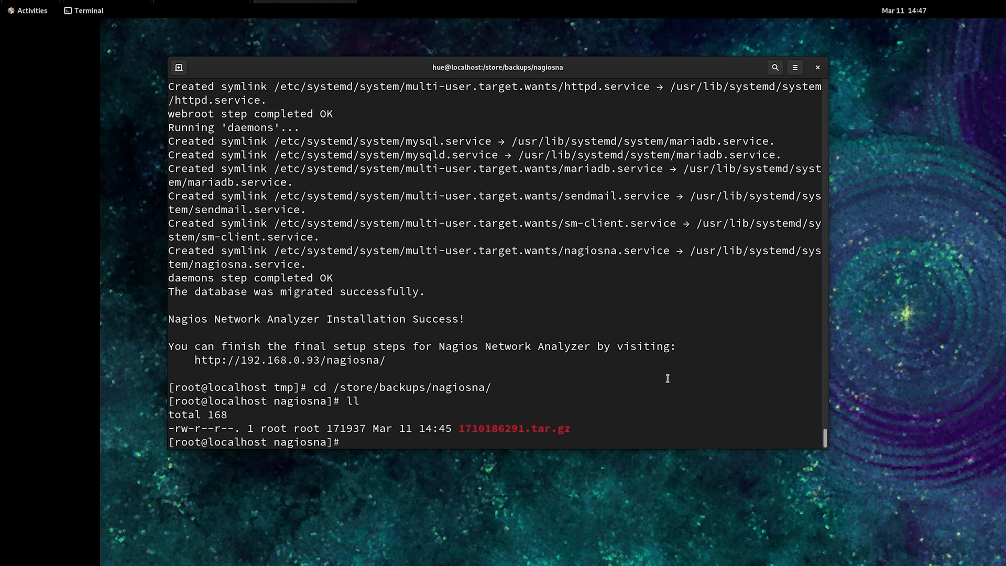
type("/usr/")
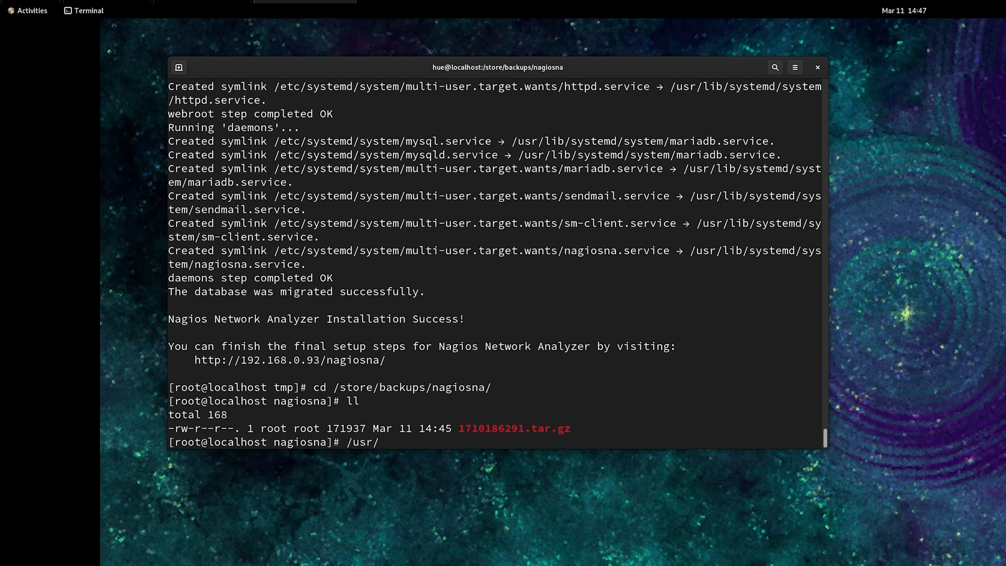
type("local/nagiosna/")
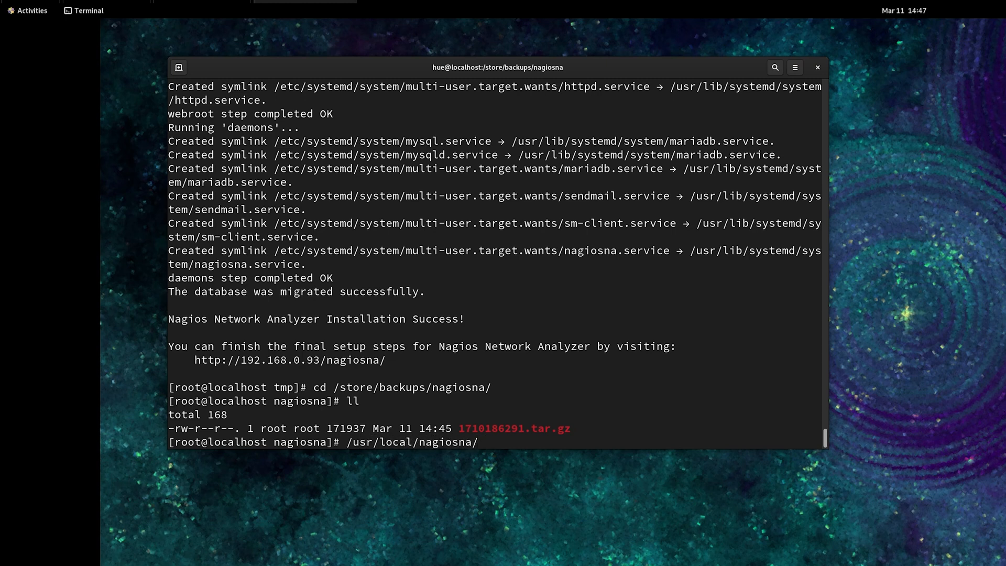
type("scripts/restore_na.sh /store/")
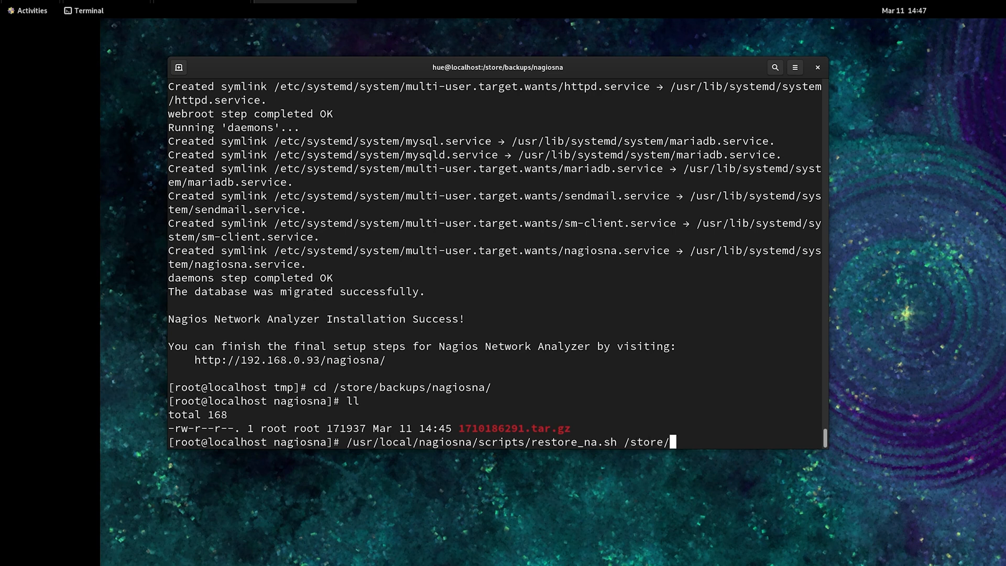
type("backups/nagiosna/")
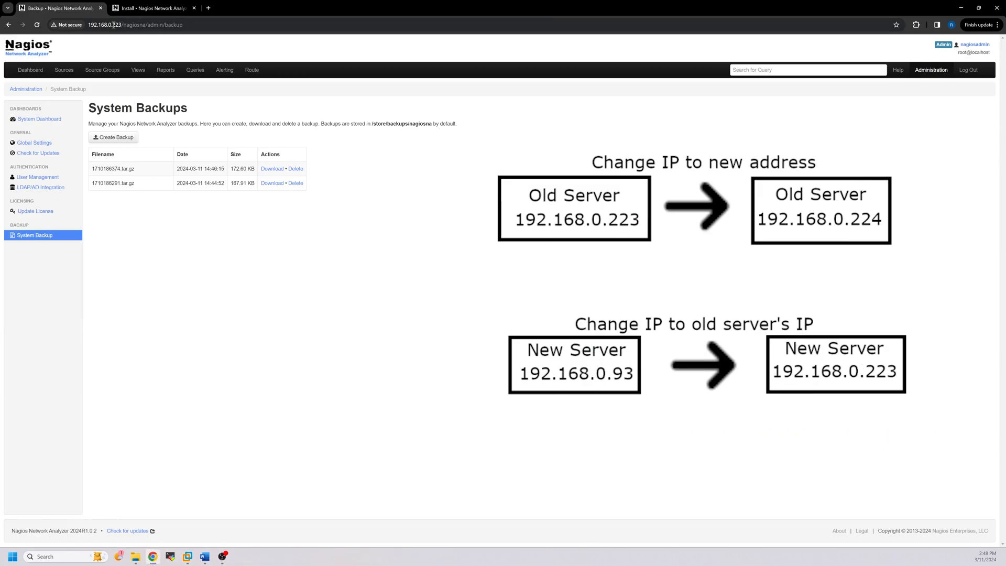
Switch to the Install - Nagios Network Analyzer tab for 192.168.0.93.
left_click(152, 8)
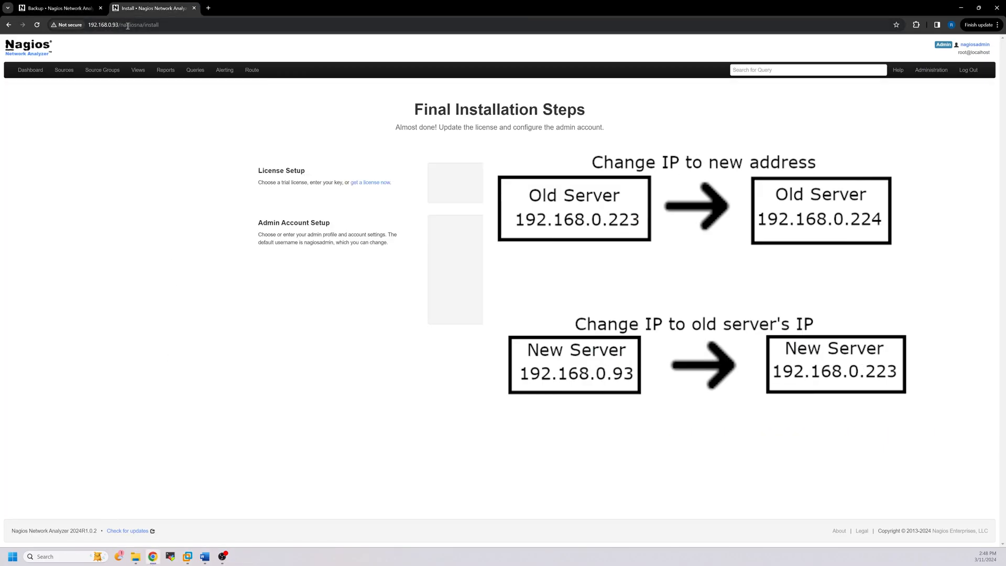